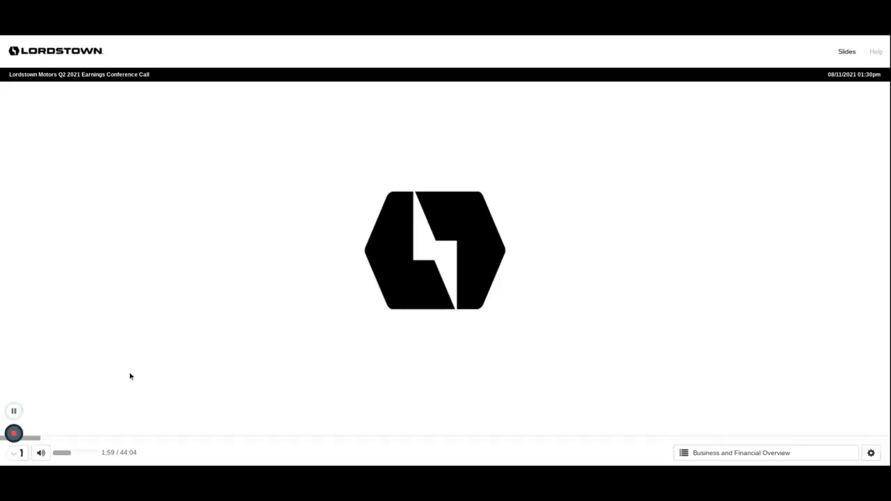
{"action": "mouse_move", "coordinate": [71, 383]}
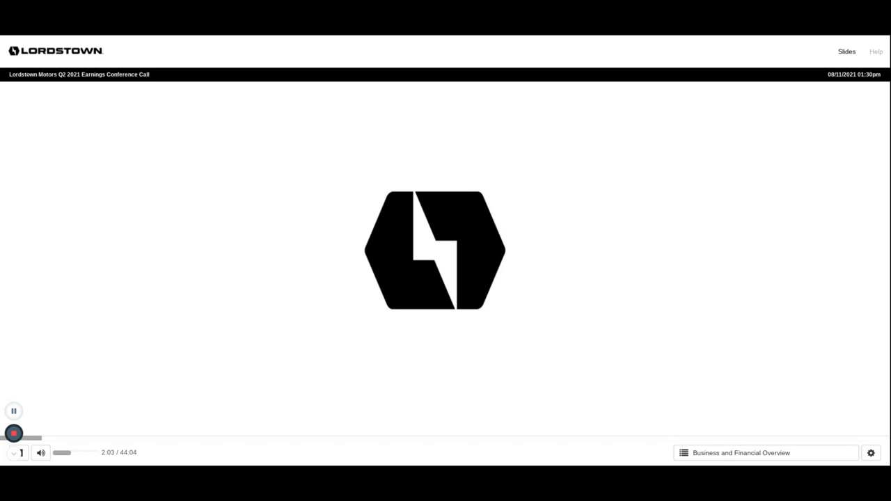
{"action": "mouse_move", "coordinate": [33, 408]}
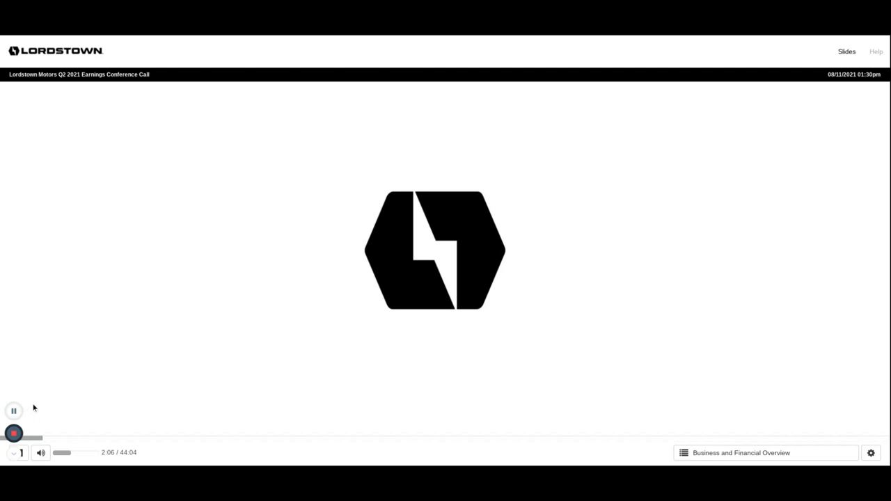
{"action": "mouse_move", "coordinate": [16, 410]}
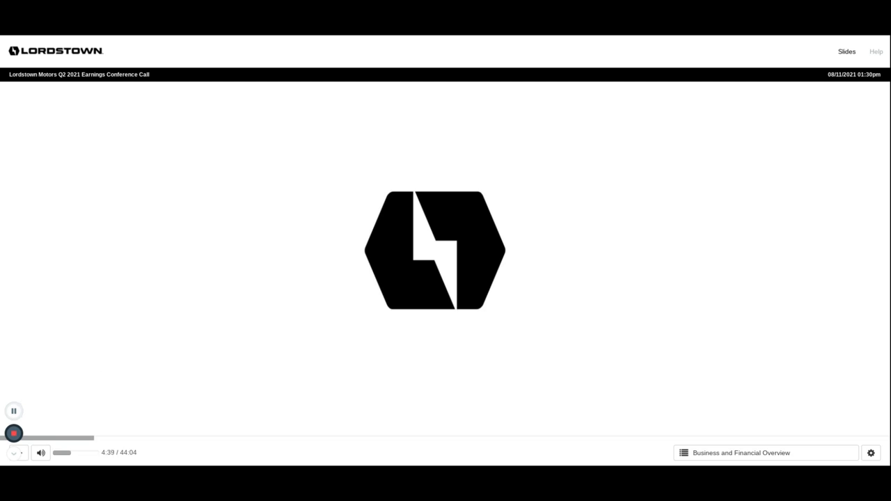
{"action": "mouse_move", "coordinate": [72, 373]}
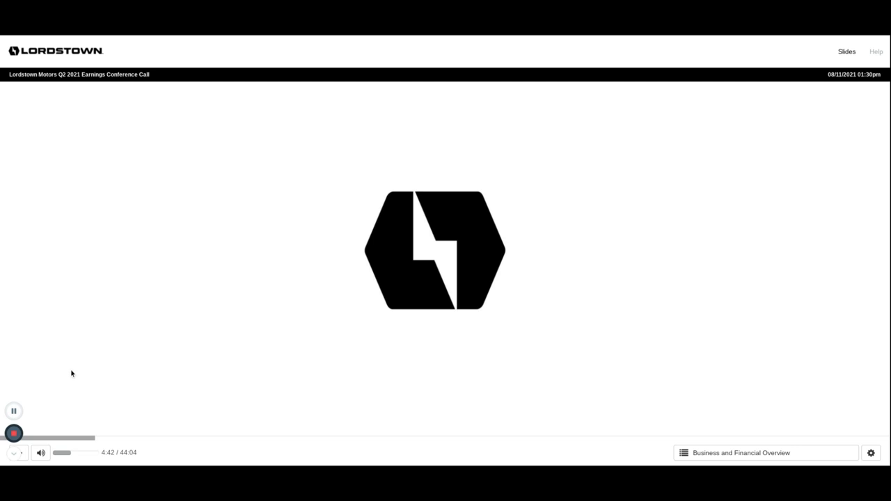
{"action": "mouse_move", "coordinate": [62, 377]}
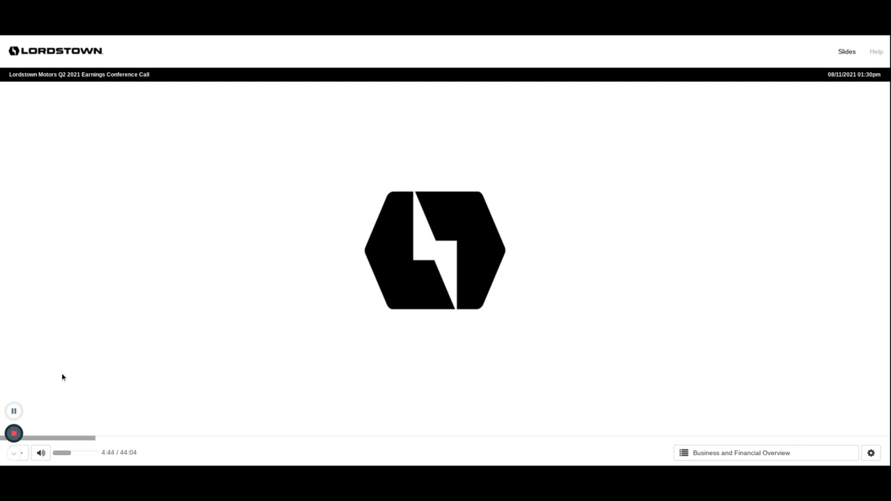
{"action": "mouse_move", "coordinate": [35, 397]}
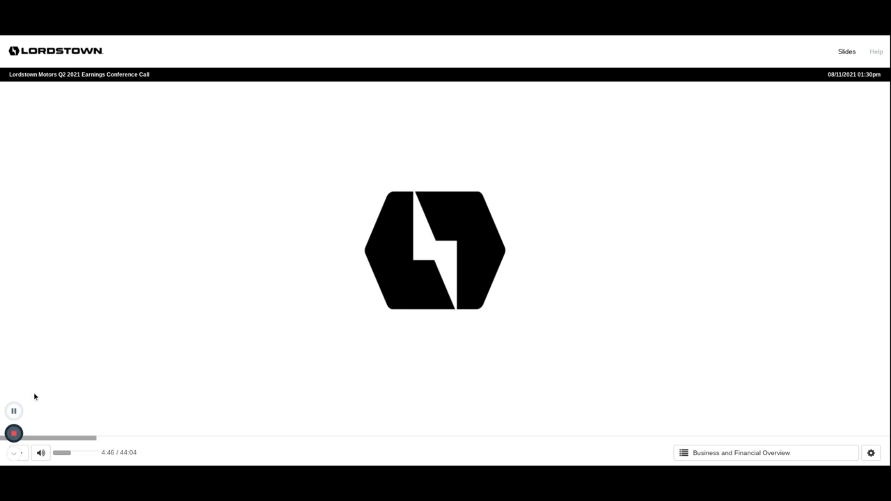
{"action": "mouse_move", "coordinate": [14, 411]}
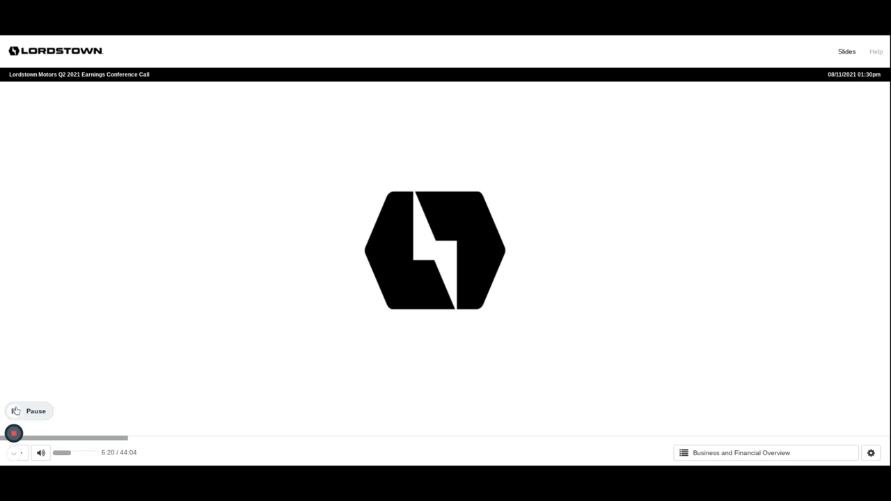
{"action": "mouse_move", "coordinate": [67, 302]}
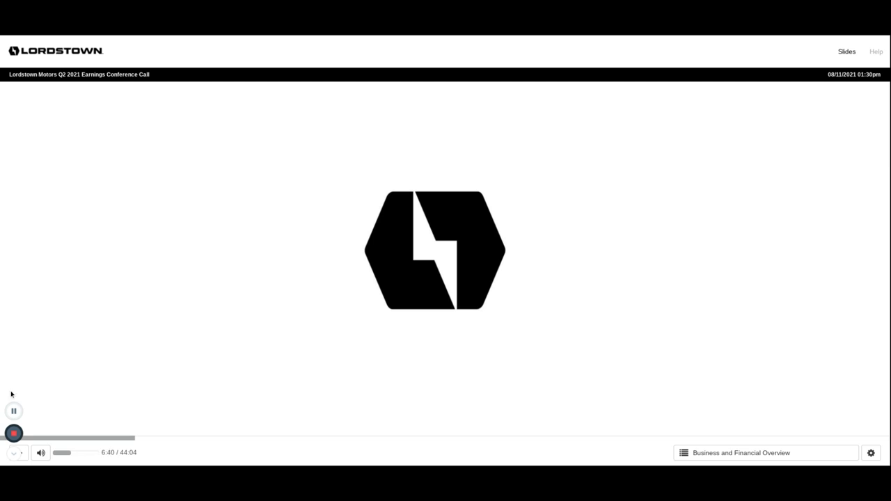
{"action": "mouse_move", "coordinate": [39, 408]}
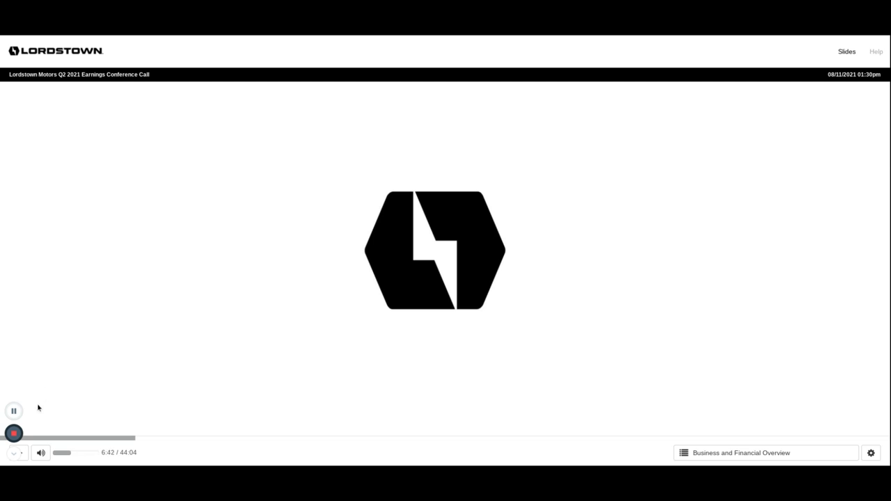
{"action": "mouse_move", "coordinate": [28, 409]}
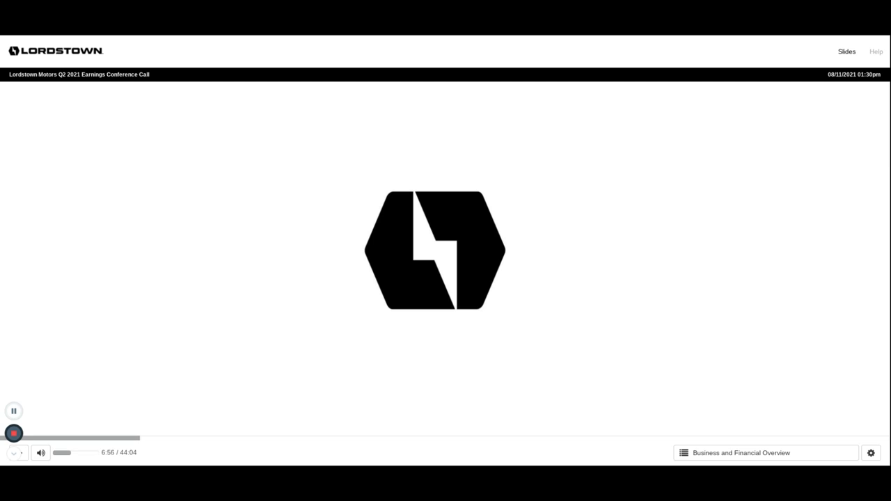
{"action": "mouse_move", "coordinate": [14, 411]}
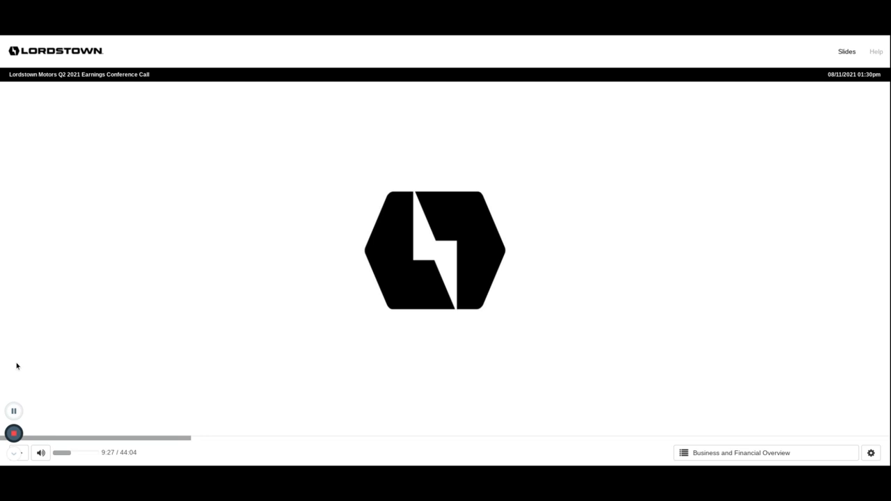
{"action": "mouse_move", "coordinate": [16, 404]}
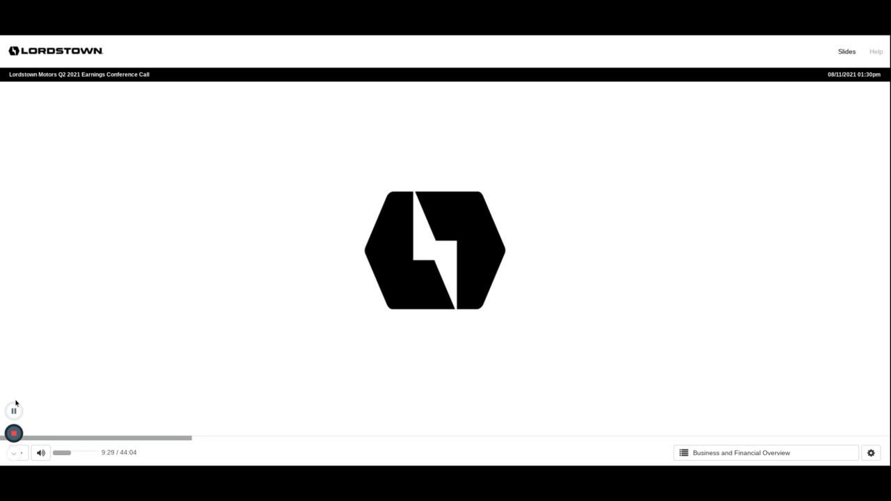
{"action": "mouse_move", "coordinate": [14, 409]}
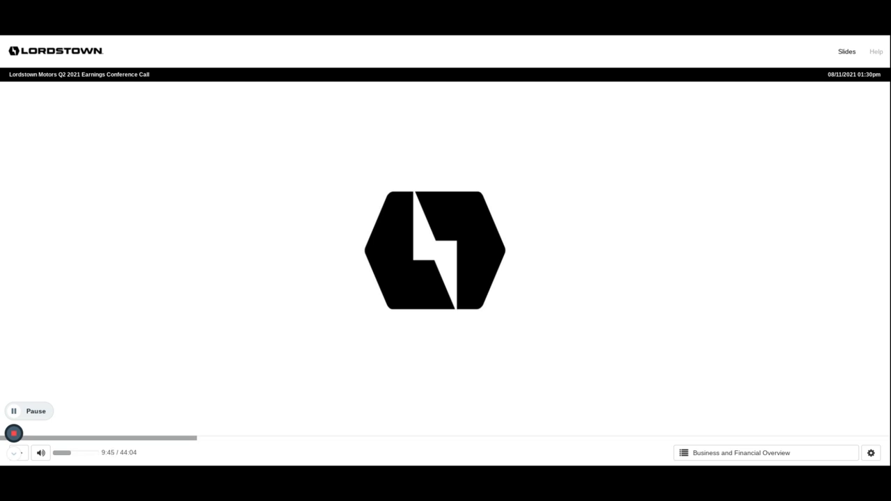
{"action": "mouse_move", "coordinate": [11, 318]}
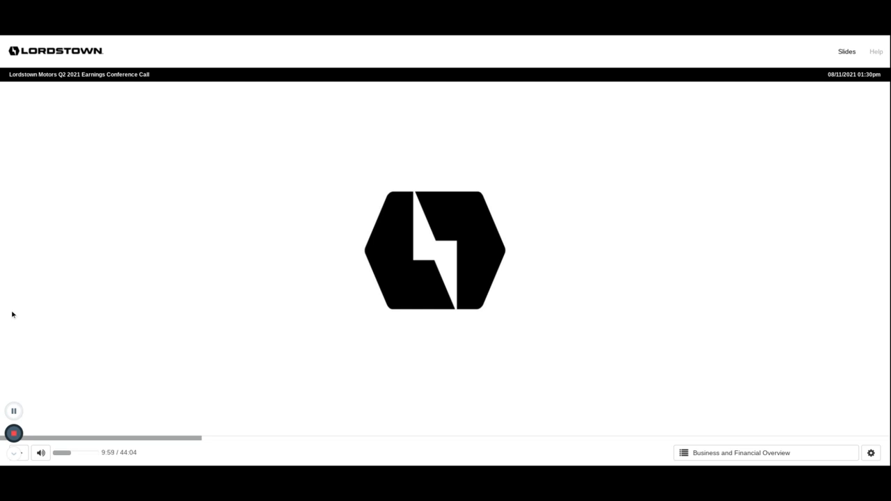
{"action": "mouse_move", "coordinate": [15, 384]}
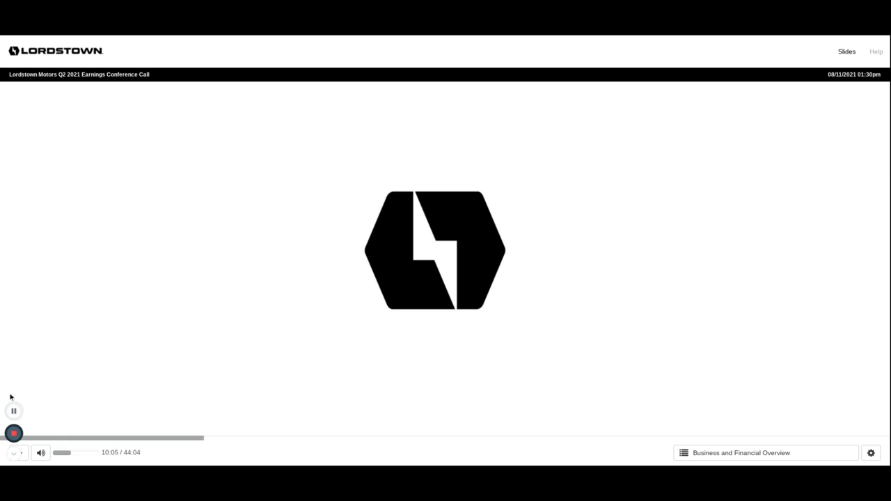
{"action": "mouse_move", "coordinate": [14, 411]}
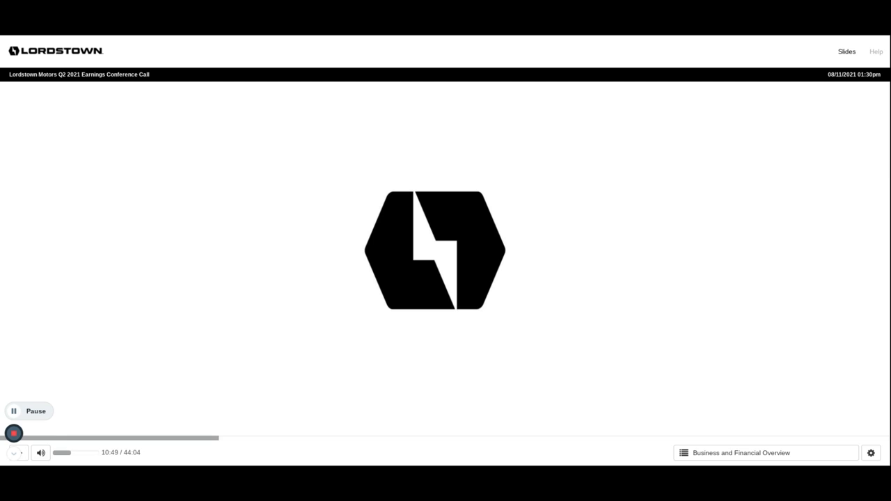
- Pause the earnings call around twelve minutes in, then resume playback
{"action": "left_click", "coordinate": [29, 411]}
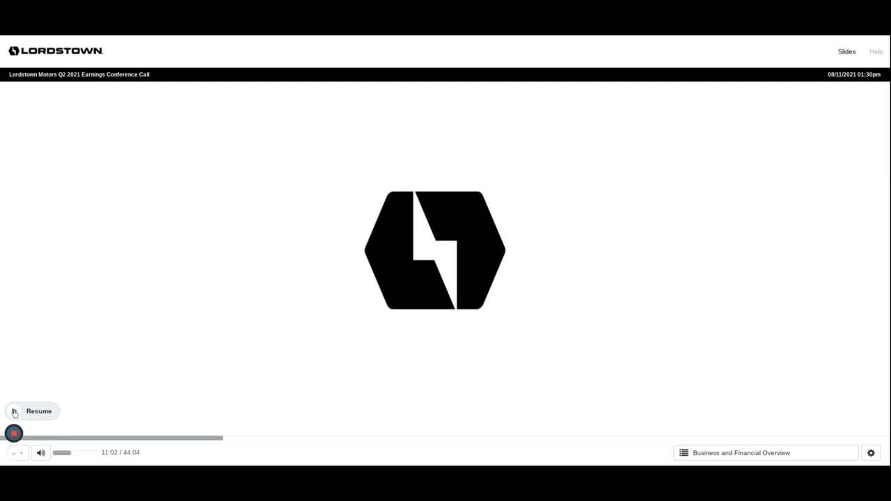
{"action": "left_click", "coordinate": [17, 411]}
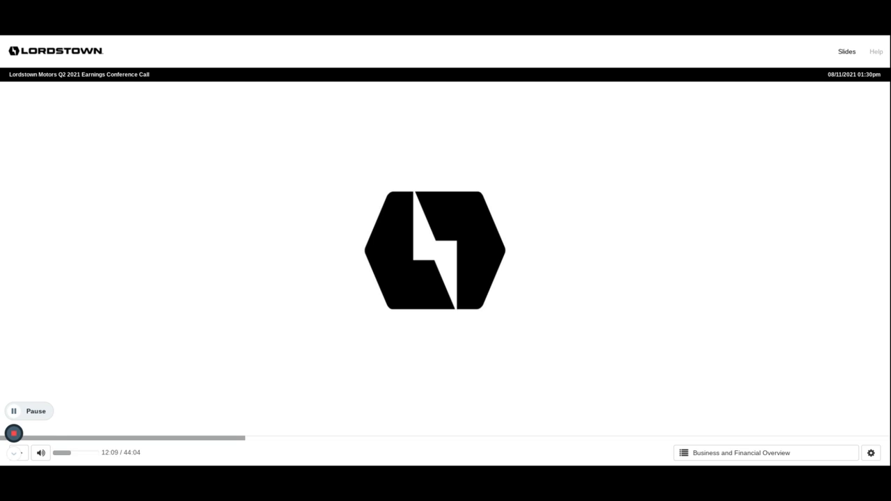
- Pause the call again near 11:55 and resume it toward the thirteen-minute mark
{"action": "left_click", "coordinate": [30, 411]}
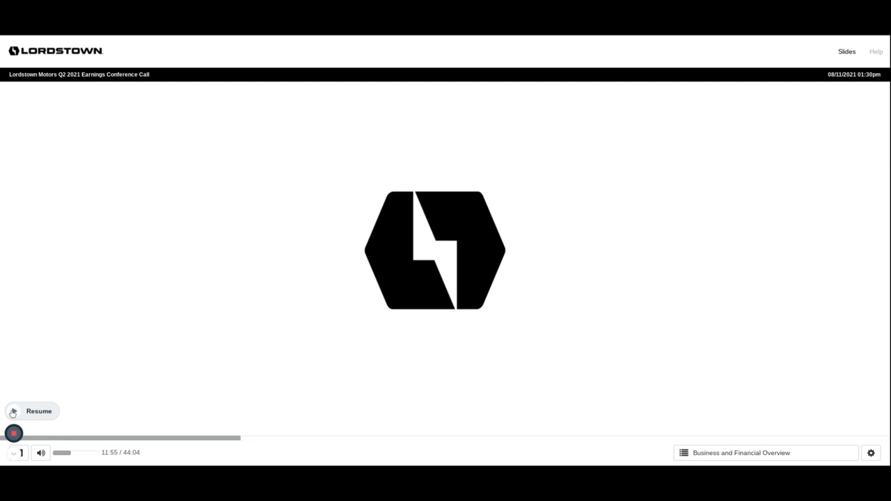
{"action": "left_click", "coordinate": [12, 411]}
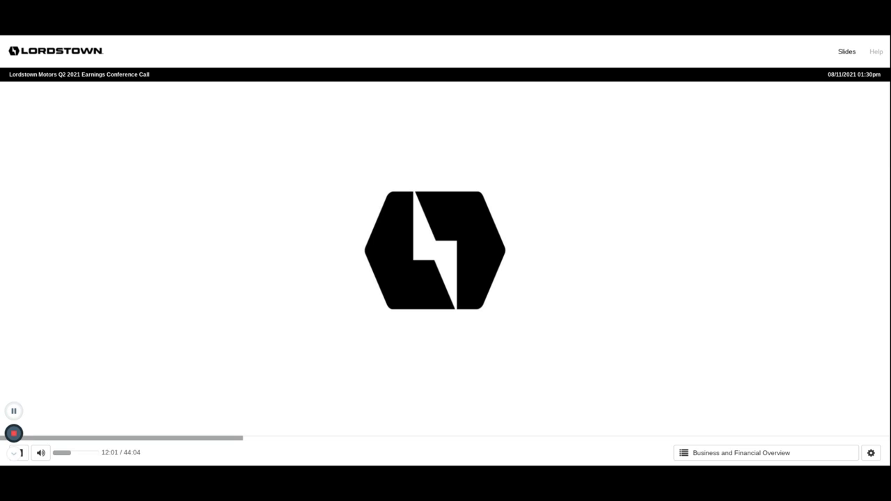
{"action": "mouse_move", "coordinate": [14, 410]}
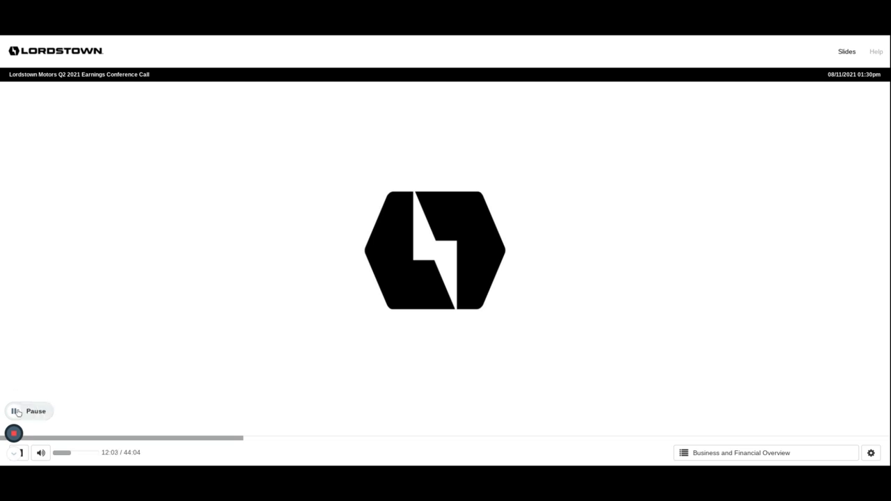
{"action": "mouse_move", "coordinate": [24, 359]}
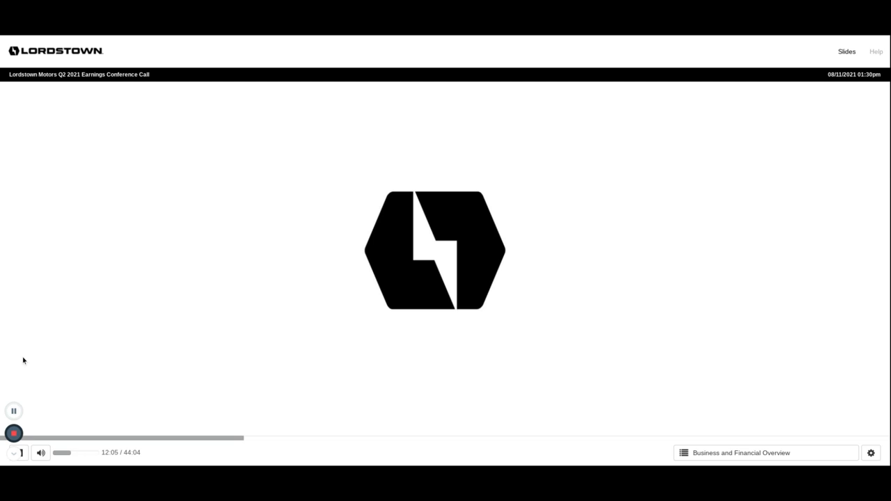
{"action": "mouse_move", "coordinate": [19, 377]}
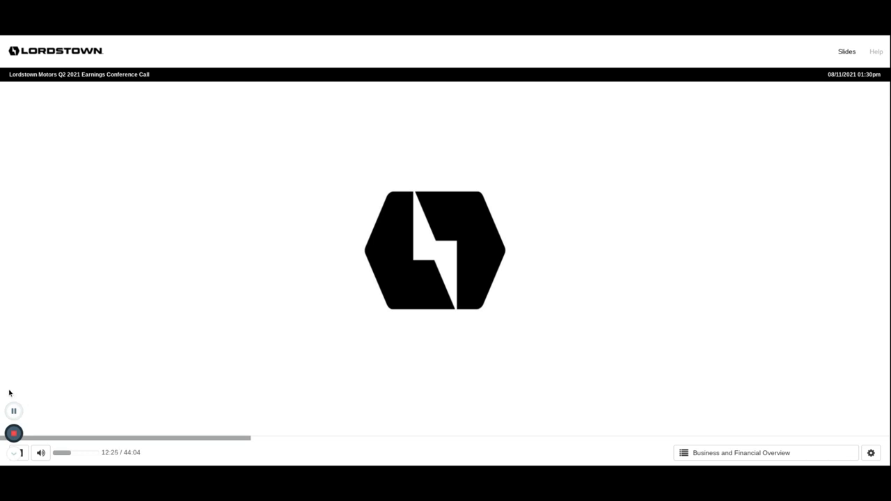
{"action": "mouse_move", "coordinate": [11, 379]}
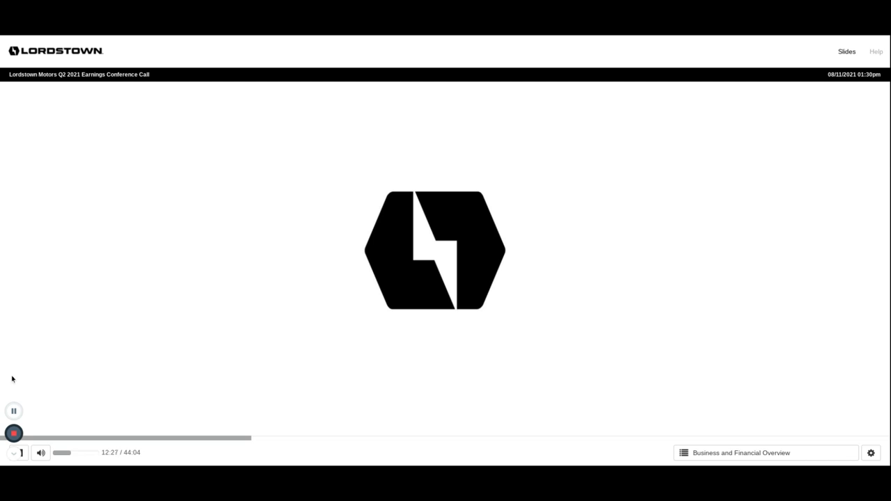
{"action": "mouse_move", "coordinate": [10, 357]}
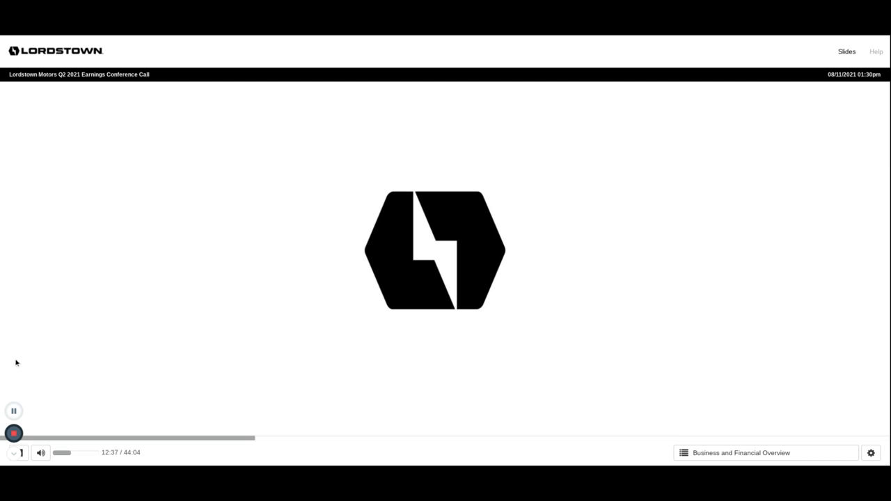
{"action": "mouse_move", "coordinate": [16, 371]}
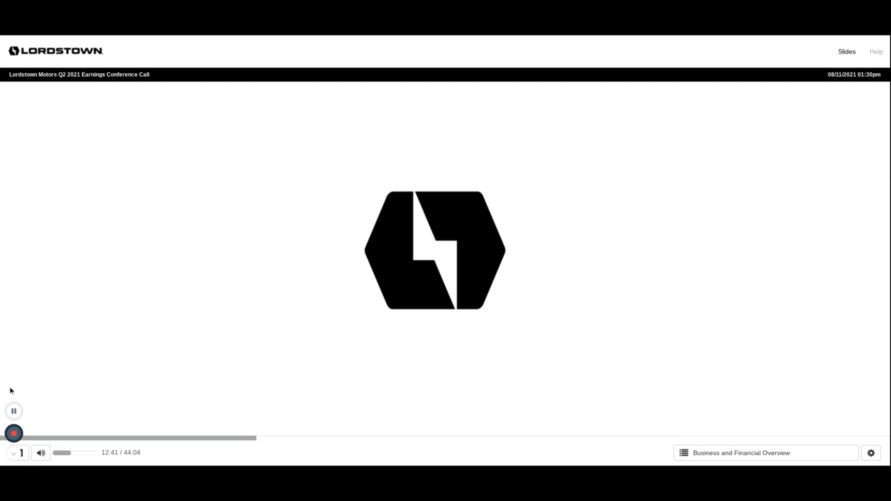
{"action": "mouse_move", "coordinate": [14, 411]}
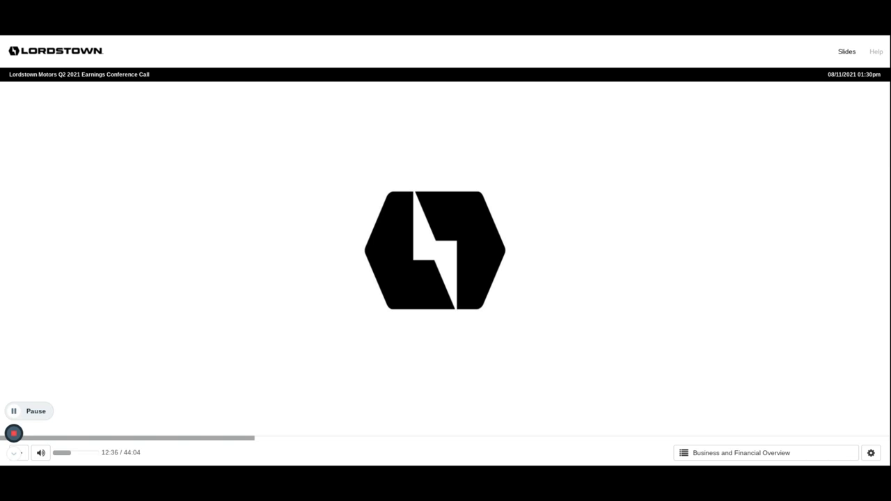
{"action": "mouse_move", "coordinate": [99, 293]}
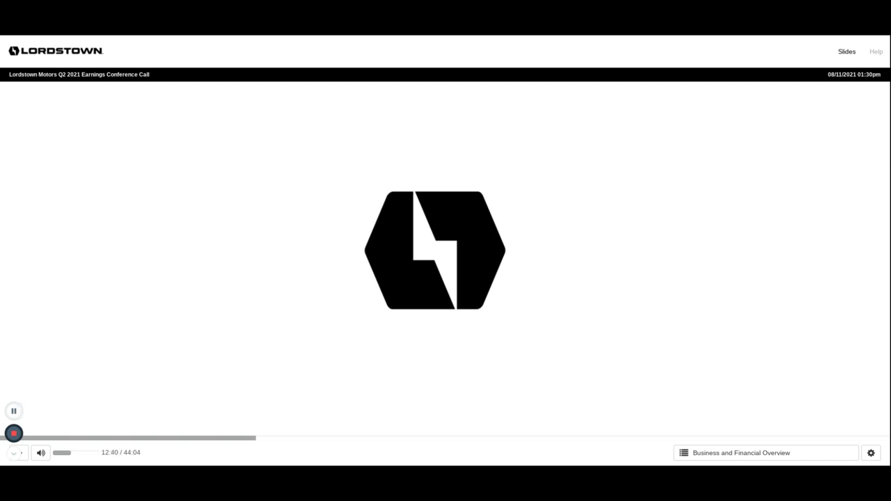
{"action": "mouse_move", "coordinate": [8, 329]}
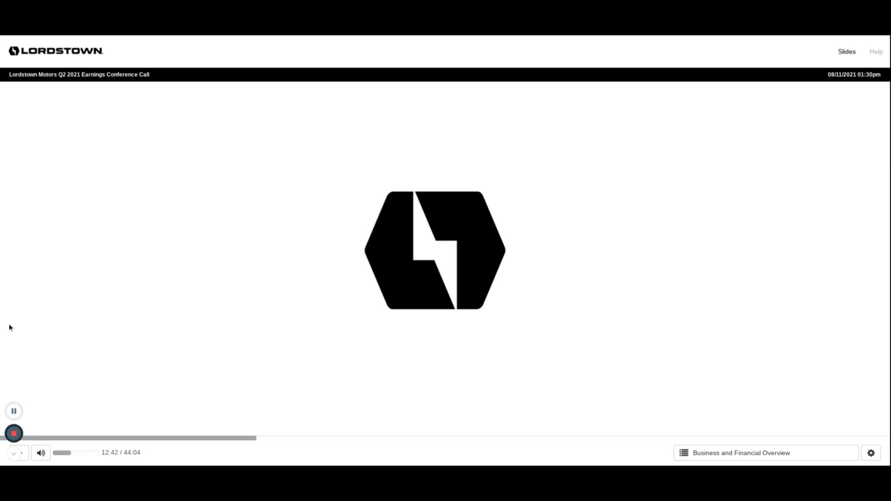
{"action": "mouse_move", "coordinate": [27, 376]}
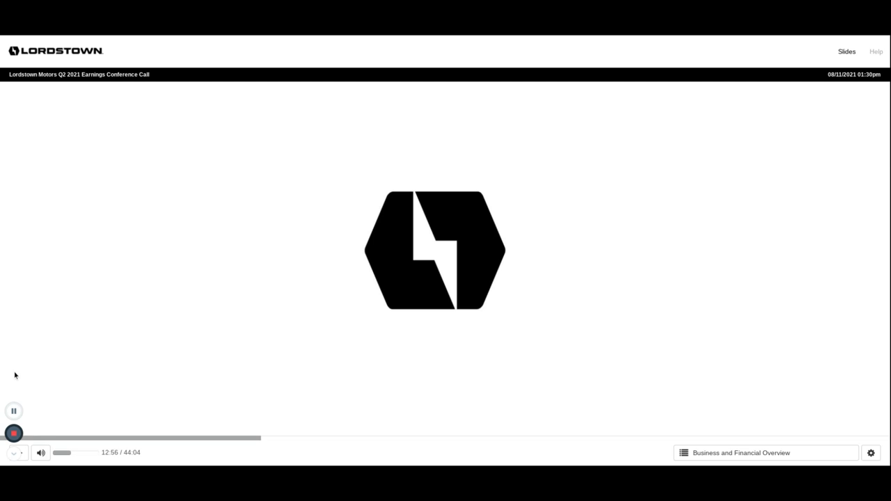
{"action": "mouse_move", "coordinate": [14, 409]}
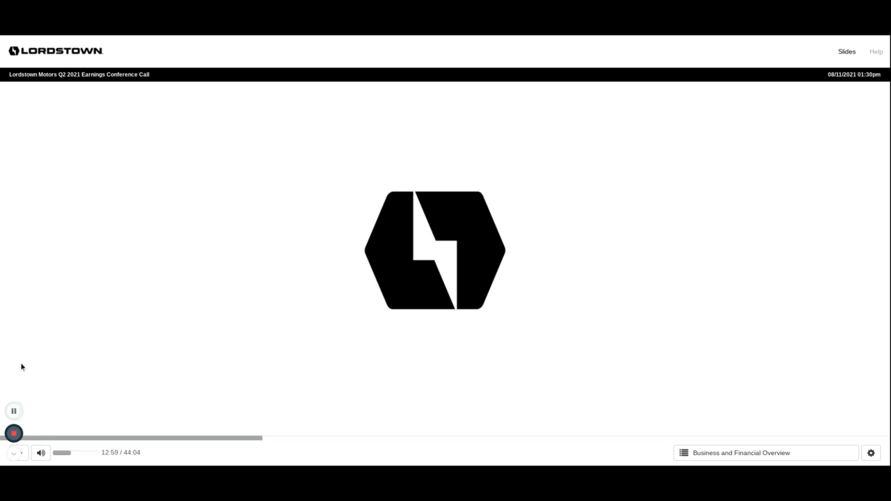
{"action": "mouse_move", "coordinate": [20, 379]}
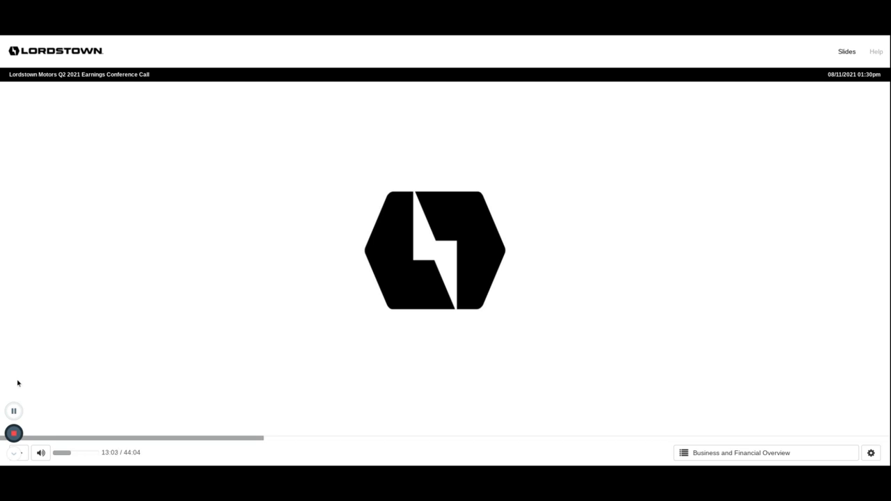
{"action": "mouse_move", "coordinate": [14, 411]}
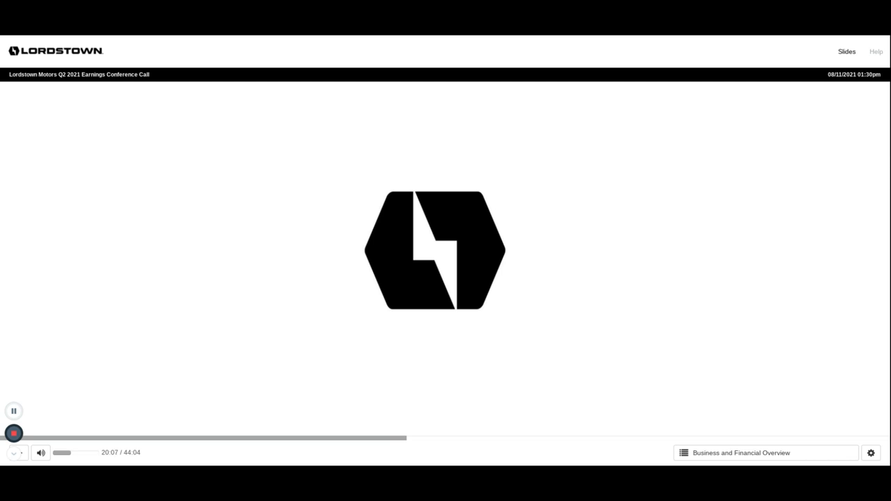
{"action": "mouse_move", "coordinate": [11, 359]}
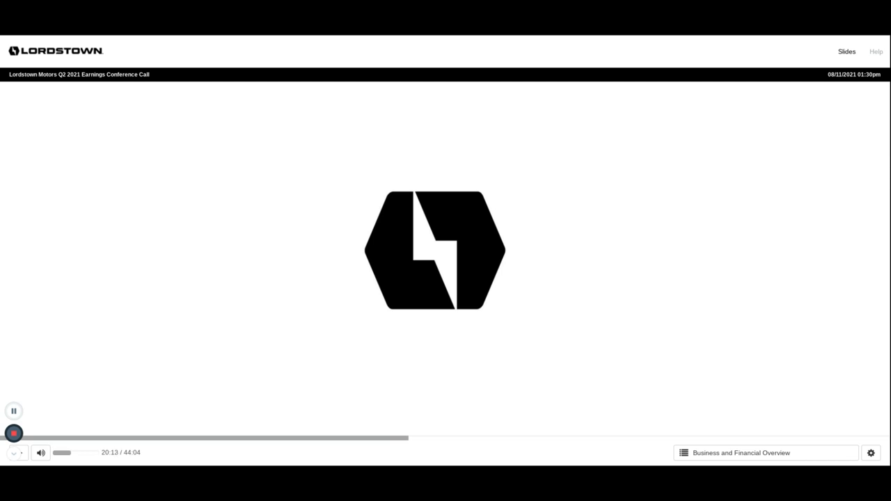
{"action": "mouse_move", "coordinate": [53, 402]}
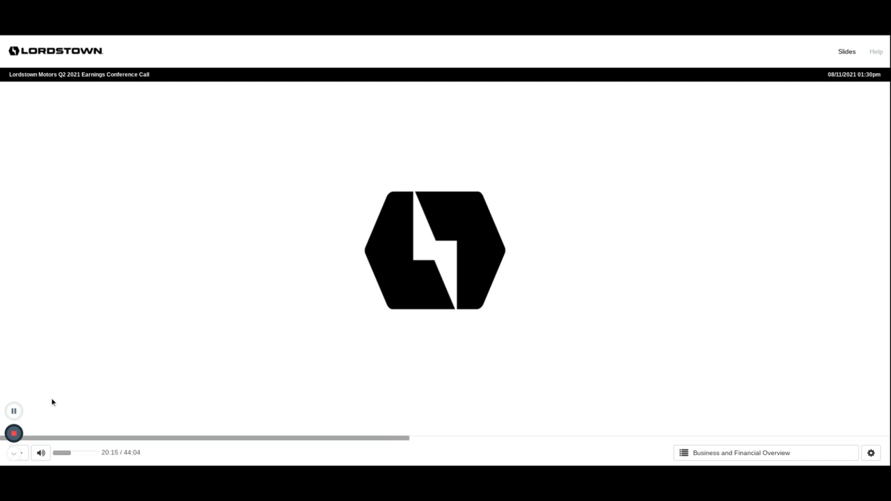
{"action": "mouse_move", "coordinate": [14, 410]}
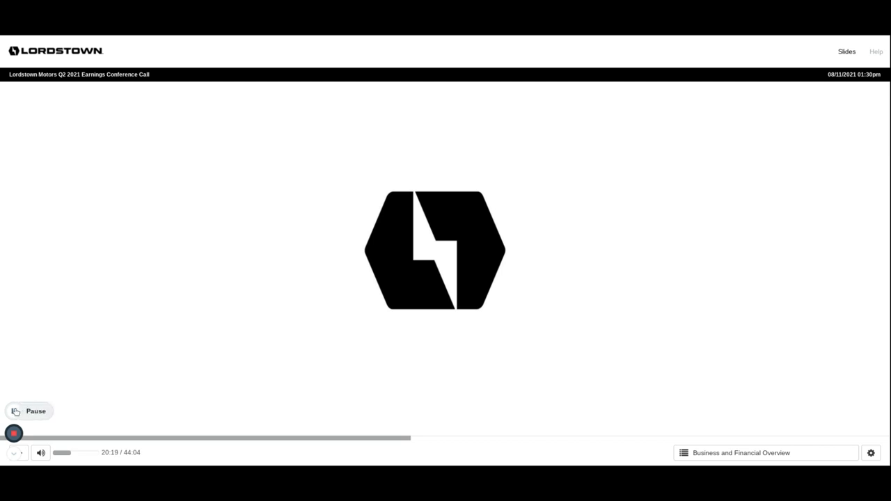
{"action": "mouse_move", "coordinate": [17, 378]}
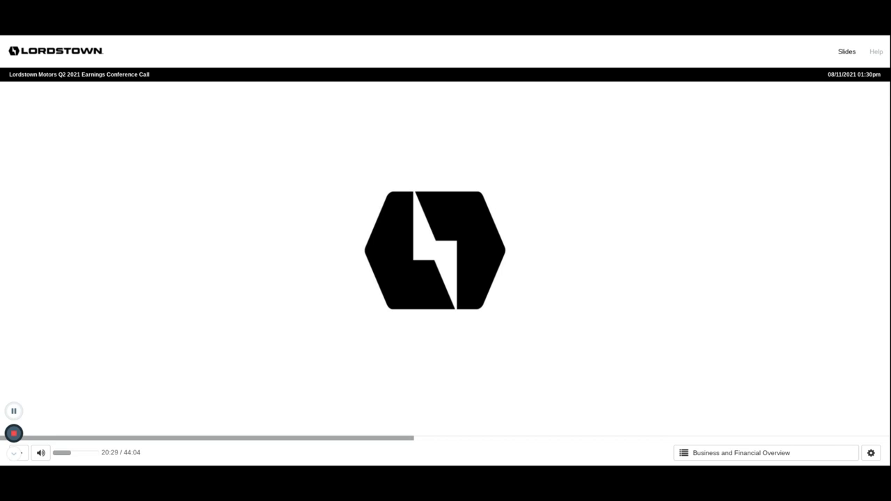
{"action": "mouse_move", "coordinate": [26, 379]}
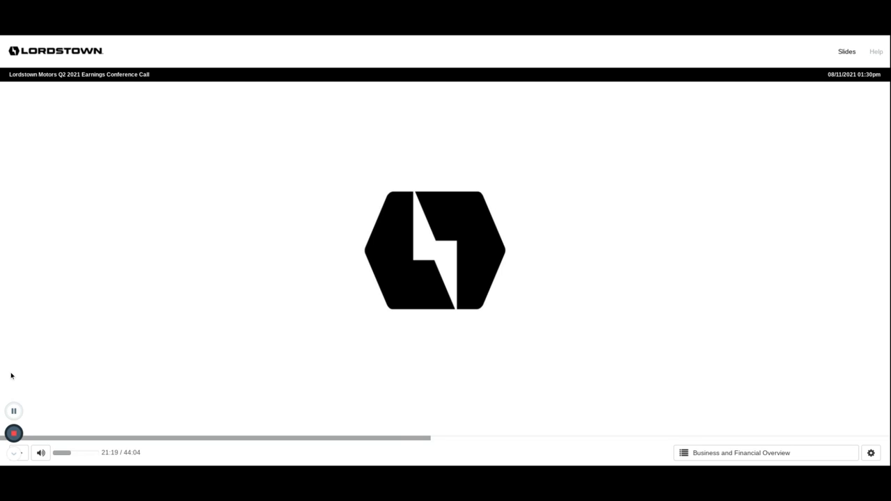
{"action": "mouse_move", "coordinate": [14, 411]}
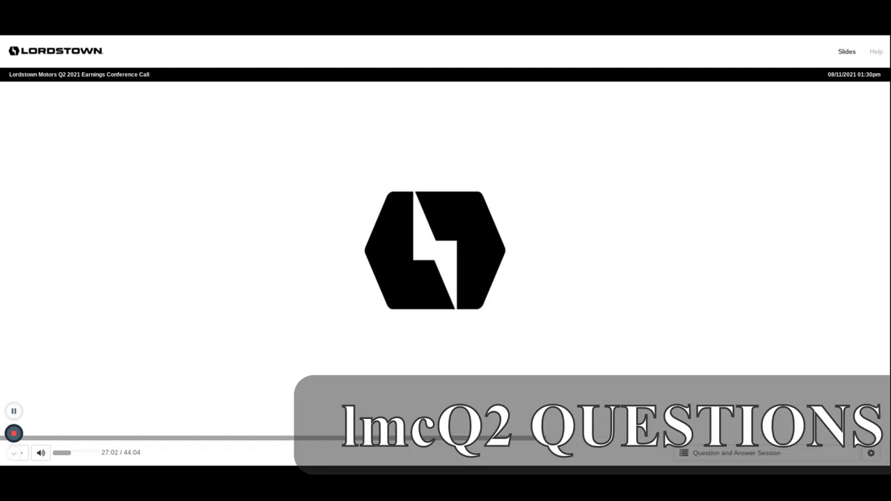
{"action": "mouse_move", "coordinate": [55, 399]}
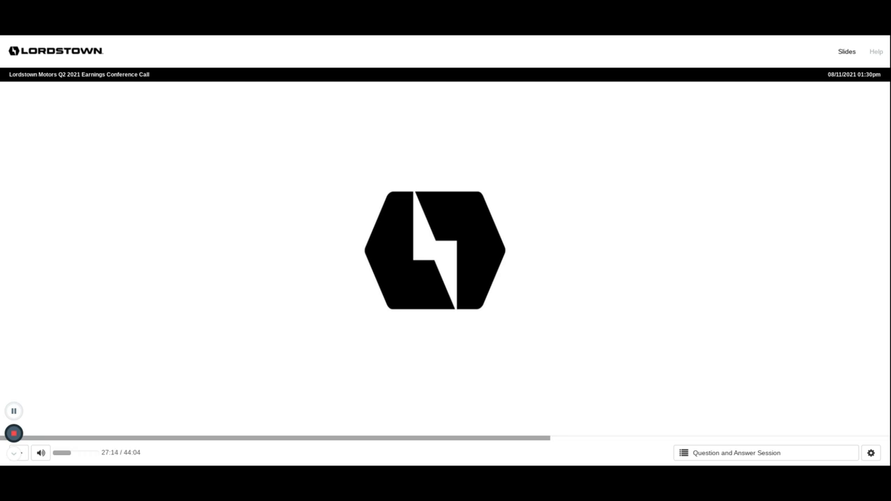
{"action": "mouse_move", "coordinate": [23, 365]}
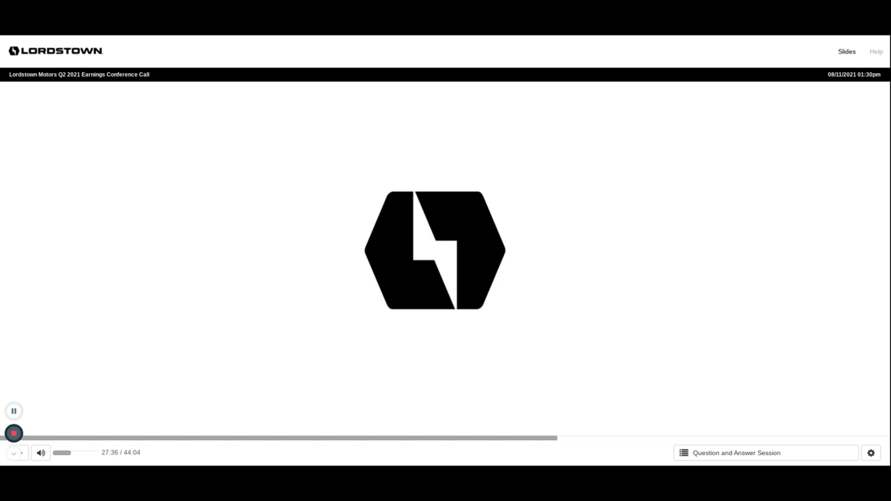
{"action": "mouse_move", "coordinate": [37, 374]}
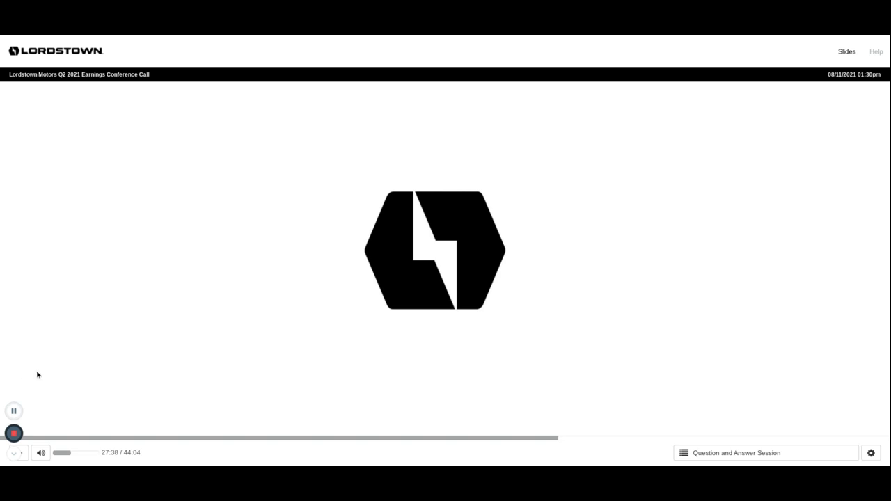
{"action": "mouse_move", "coordinate": [52, 399]}
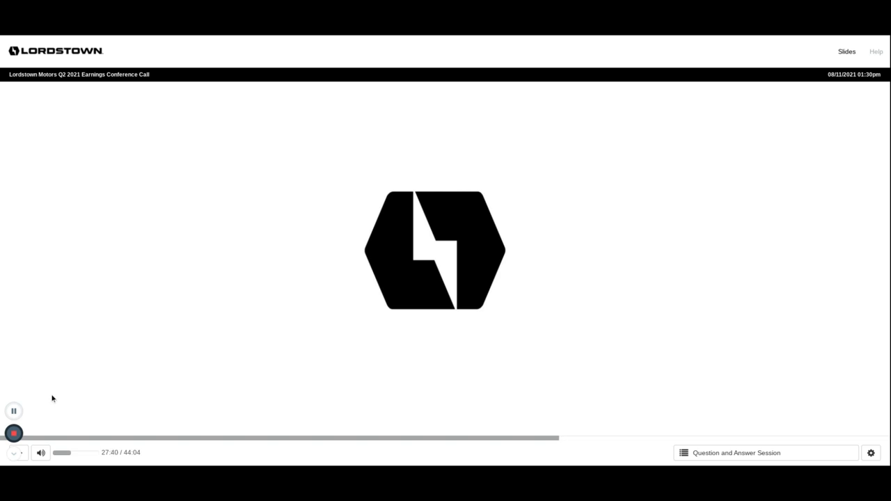
{"action": "mouse_move", "coordinate": [36, 409]}
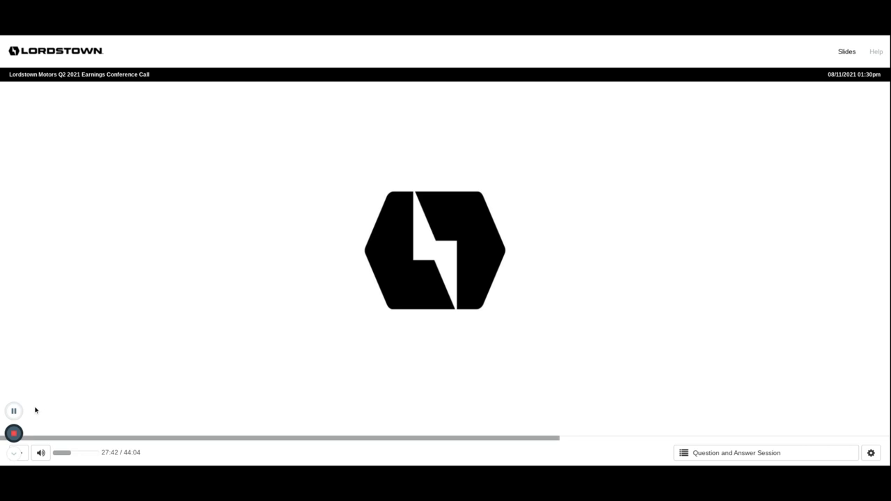
{"action": "mouse_move", "coordinate": [31, 412]}
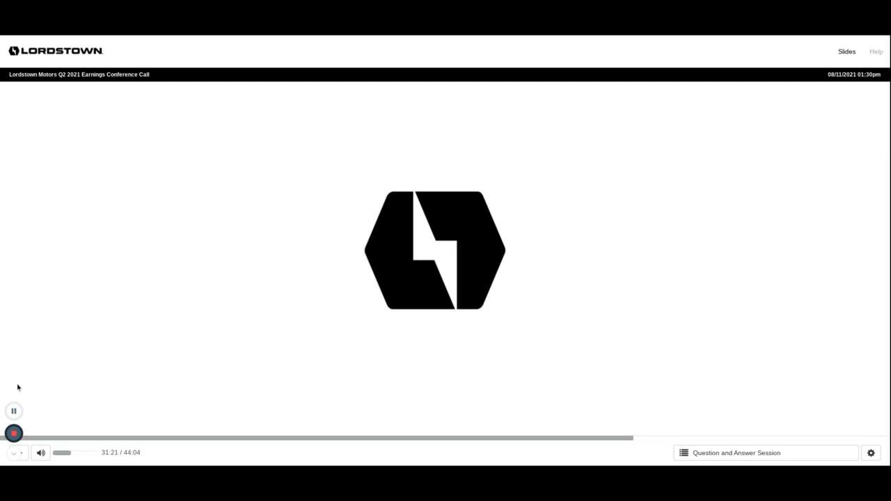
{"action": "mouse_move", "coordinate": [13, 411]}
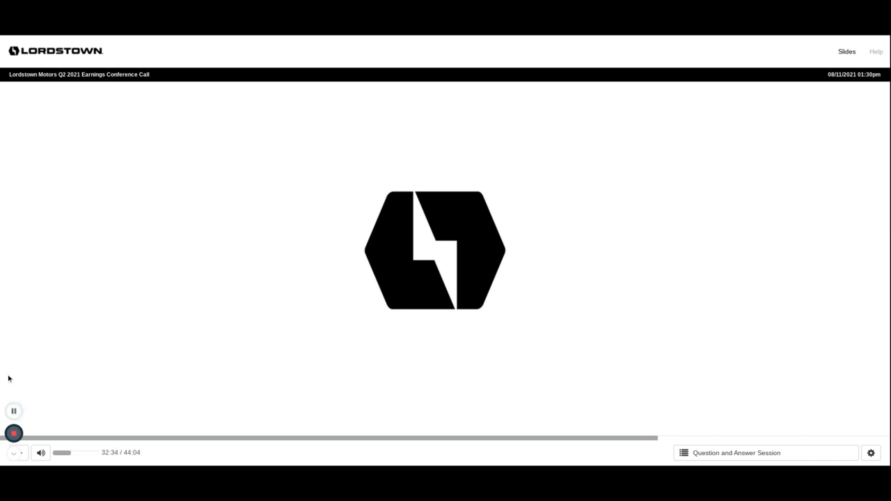
{"action": "mouse_move", "coordinate": [14, 411]}
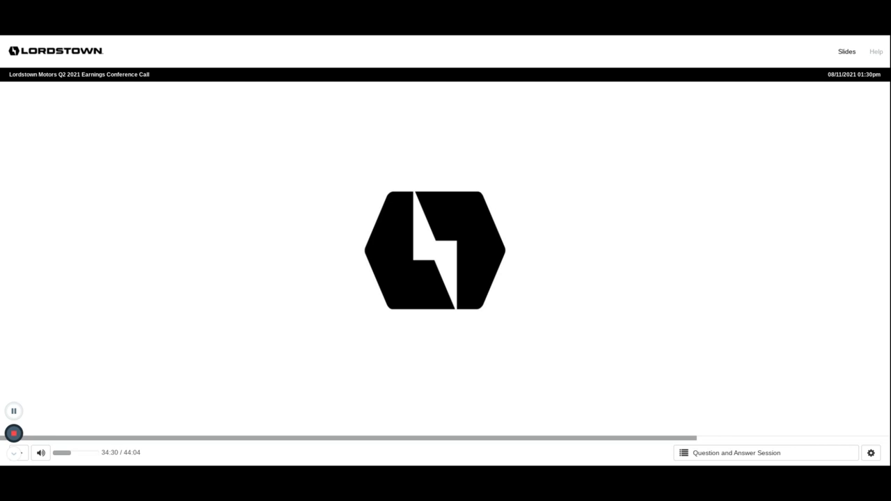
{"action": "mouse_move", "coordinate": [26, 371]}
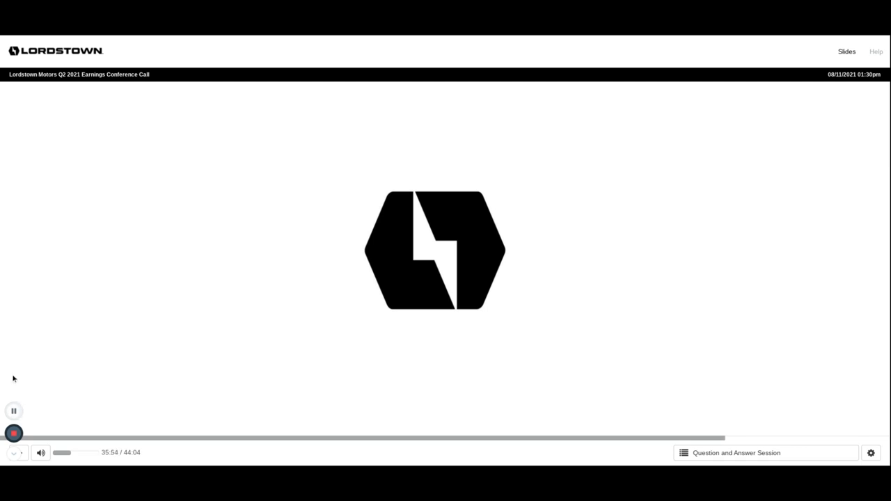
{"action": "mouse_move", "coordinate": [15, 411]}
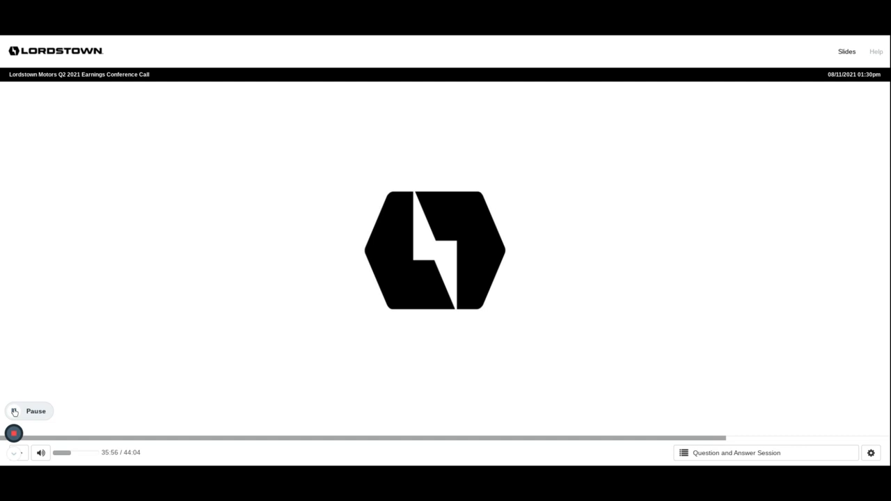